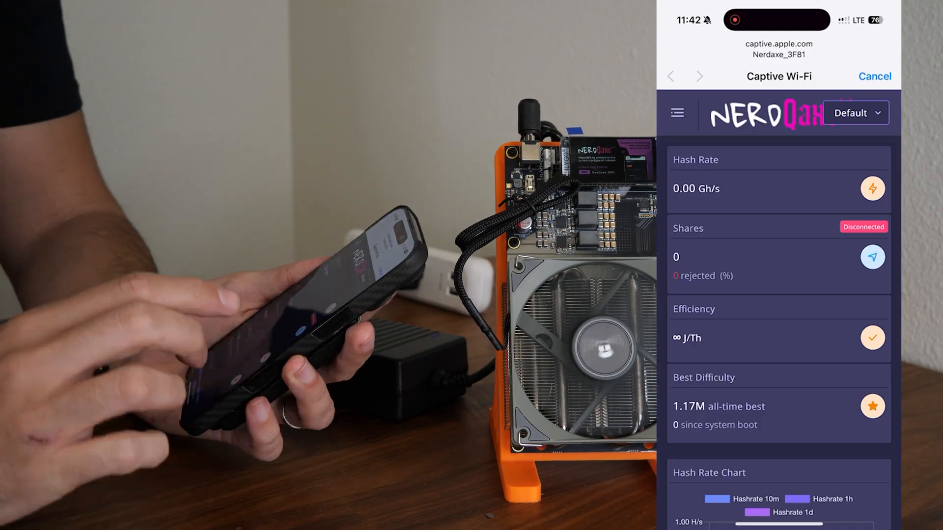
Reveal the AxeOS page menu from the dashboard header
left_click(676, 112)
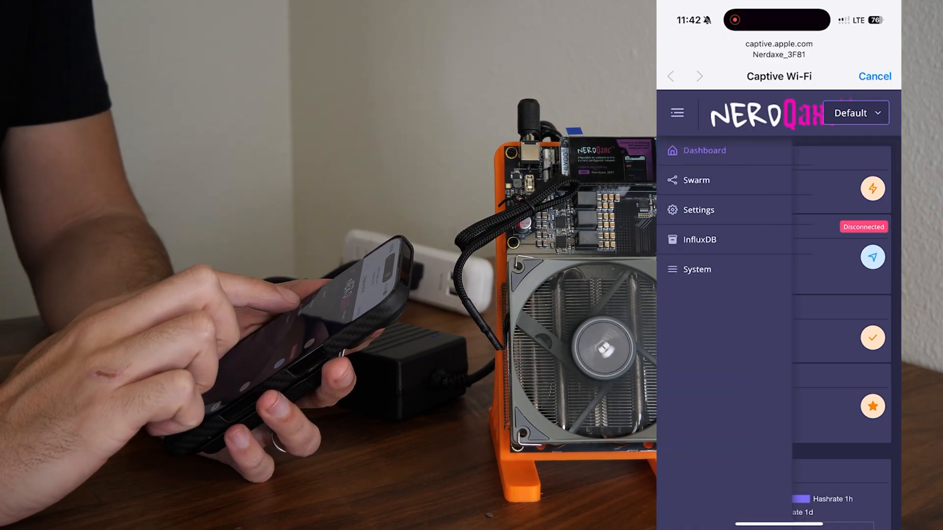
Update the Wi-Fi fields on the Settings page, save them and restart the miner
left_click(698, 210)
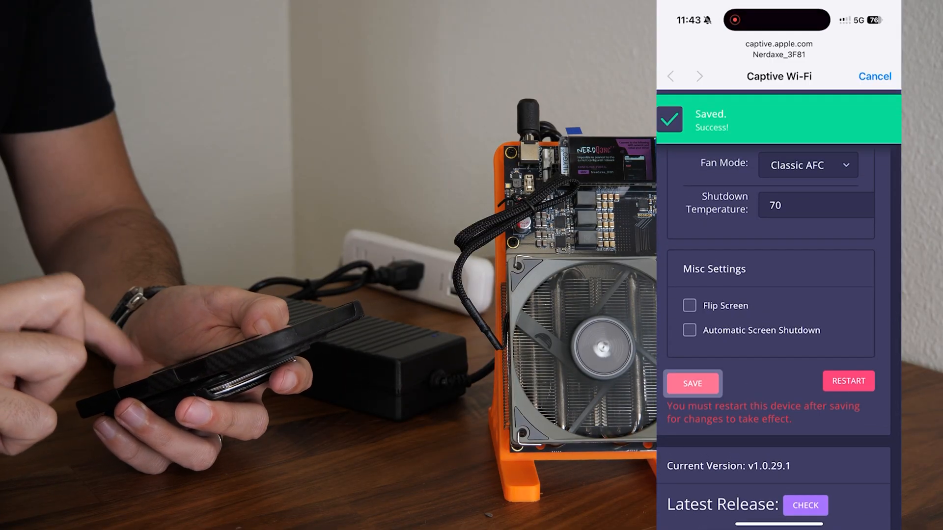
left_click(849, 381)
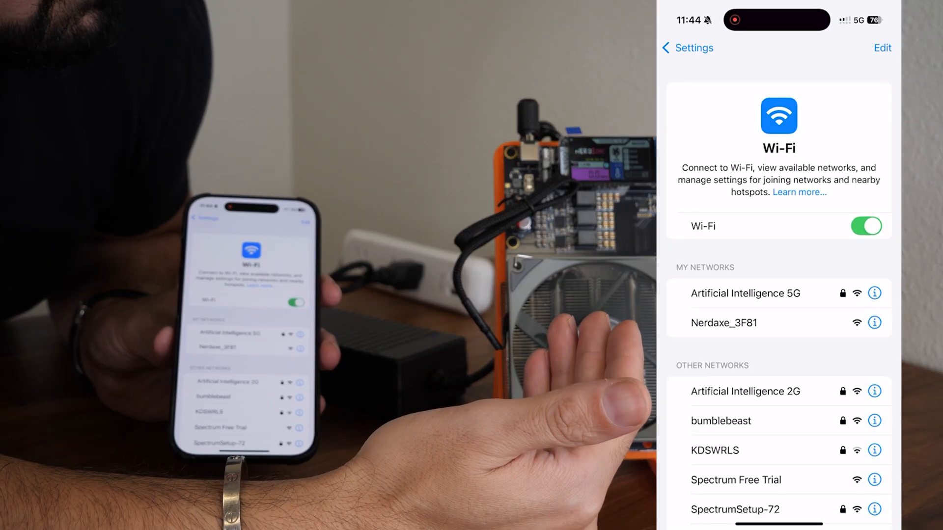
Reconnect the iPhone to the Artificial Intelligence 5G network under My Networks
left_click(746, 292)
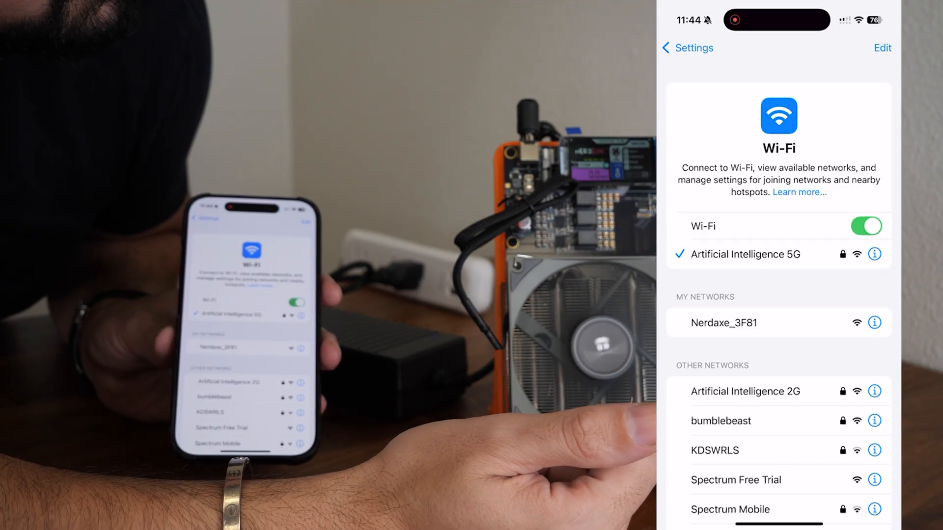